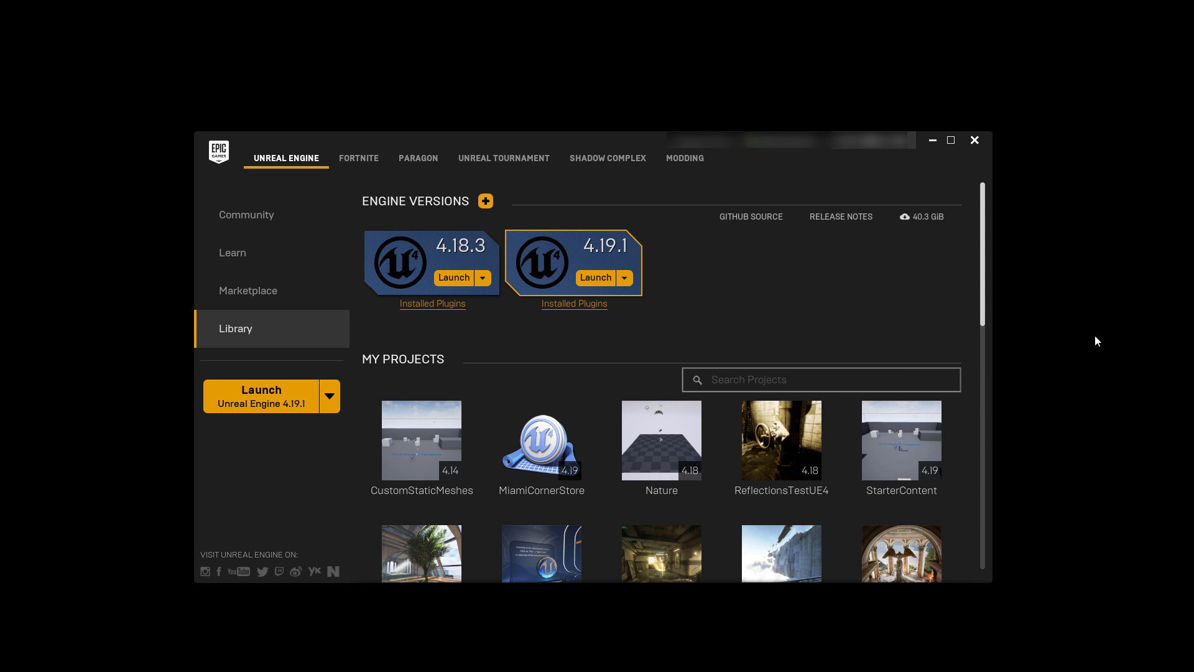
pyautogui.moveTo(622, 294)
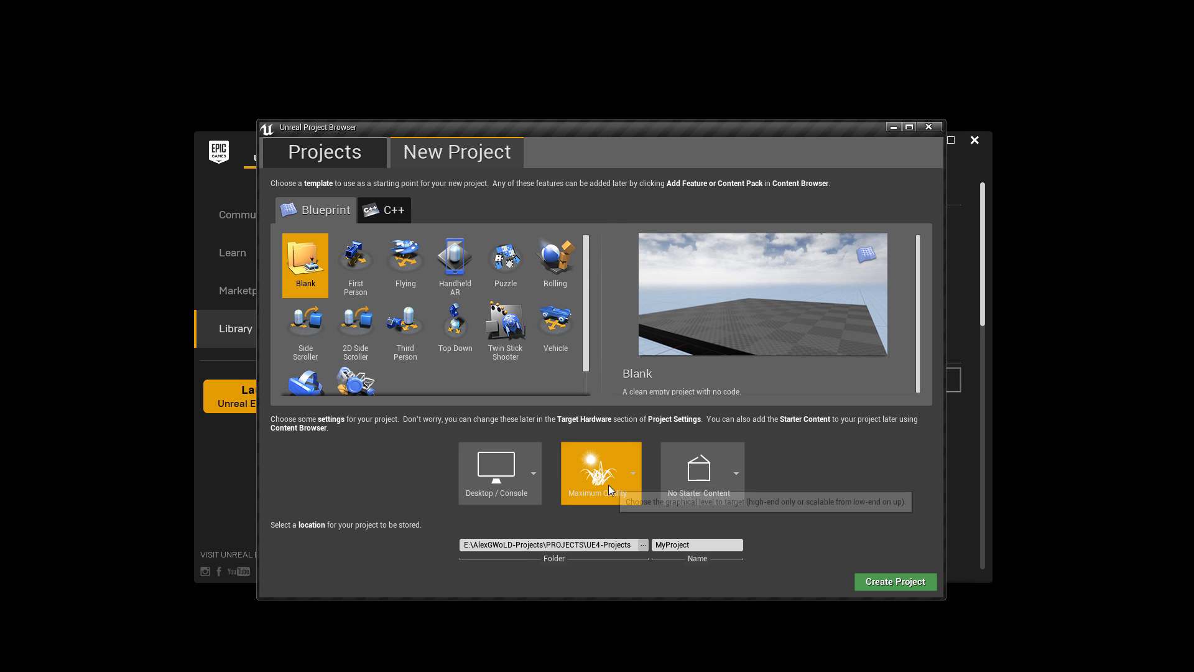
# Step: Create the blank Blueprint project 'MyNewProject' with No Starter Content selected
pyautogui.click(724, 473)
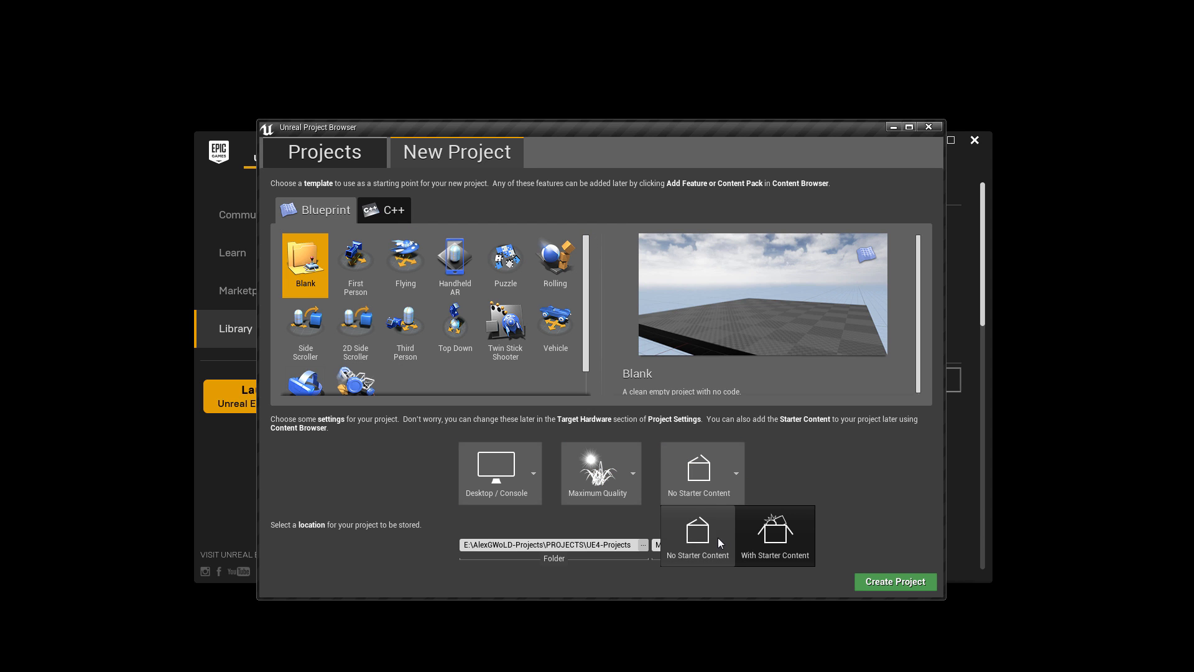
pyautogui.click(696, 530)
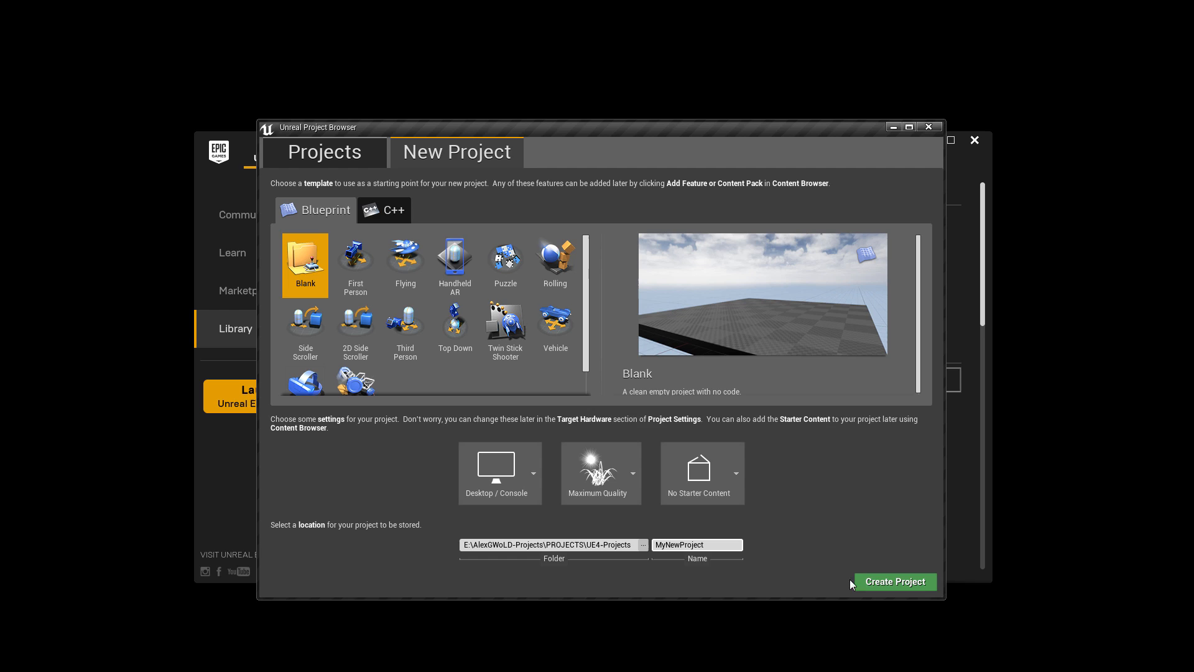
pyautogui.click(894, 581)
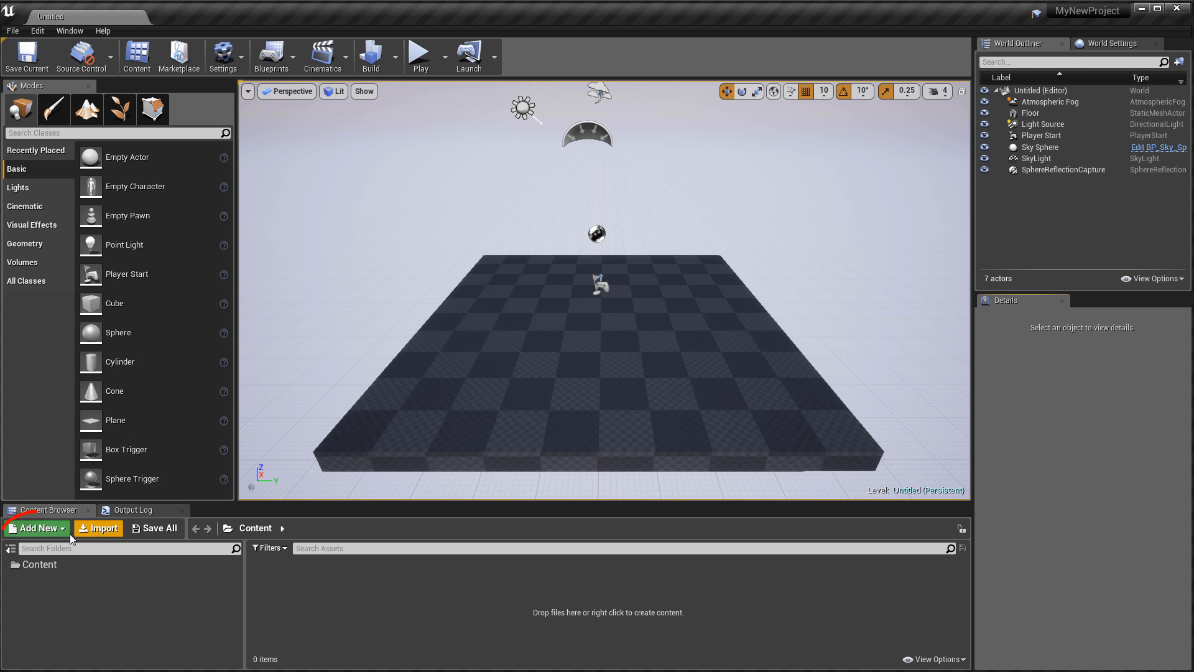
# Step: Add the Starter Content pack from the Content Packs list to MyNewProject
pyautogui.click(35, 528)
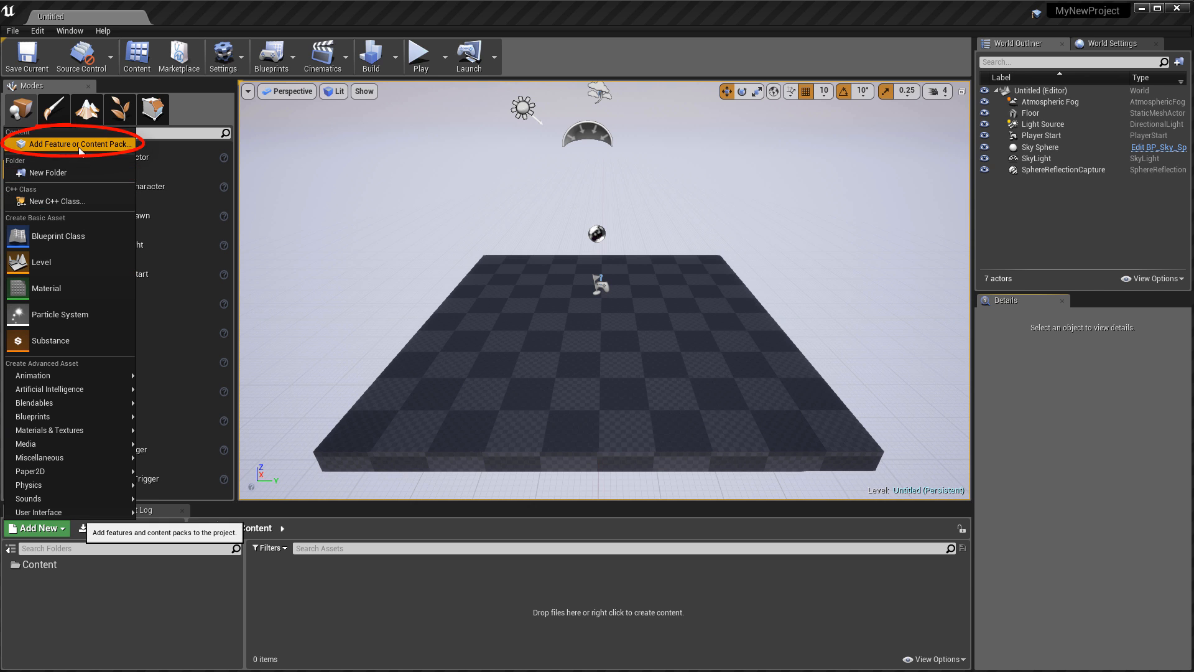
pyautogui.click(76, 144)
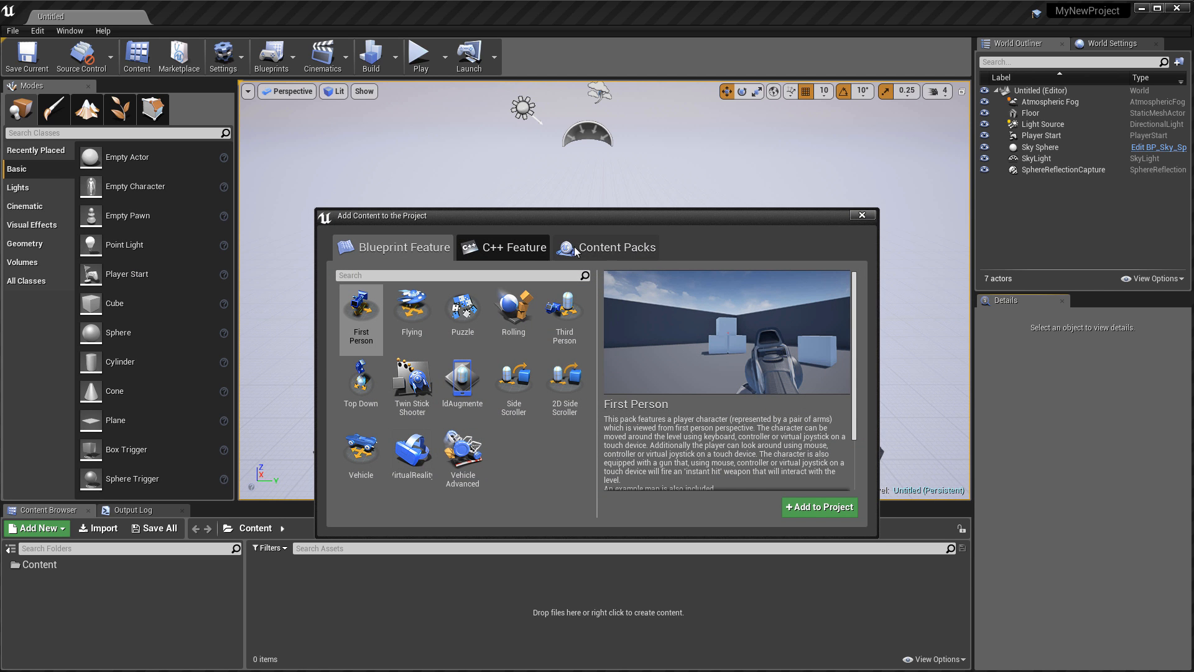
pyautogui.click(616, 247)
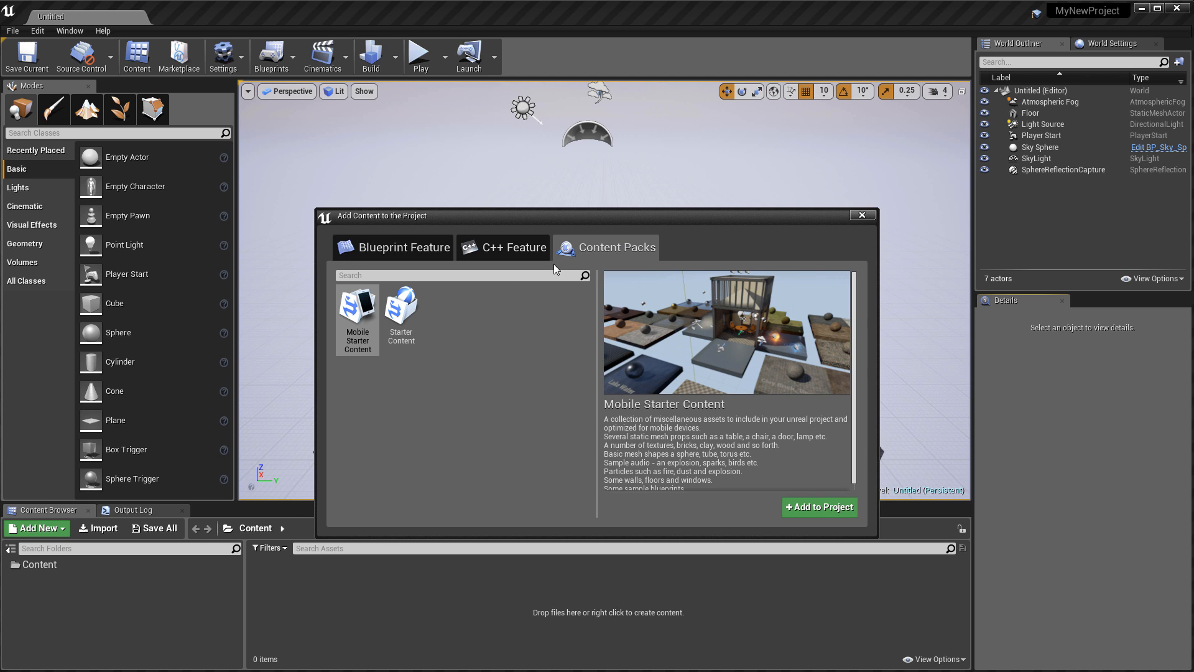
pyautogui.click(401, 309)
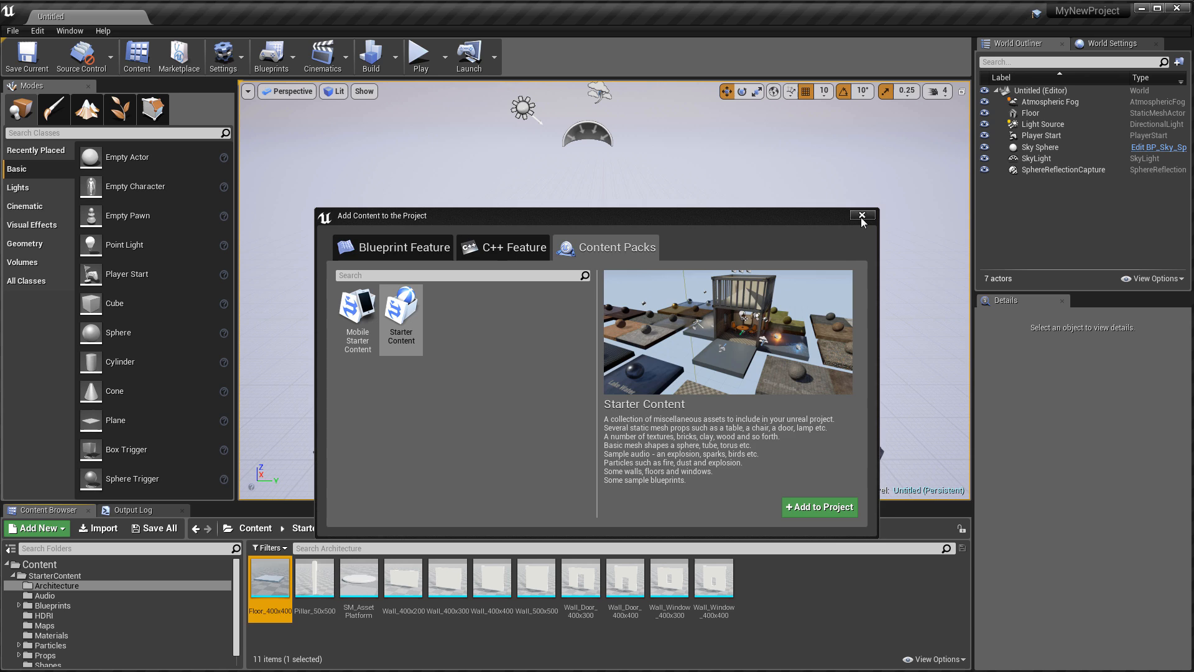
pyautogui.click(861, 216)
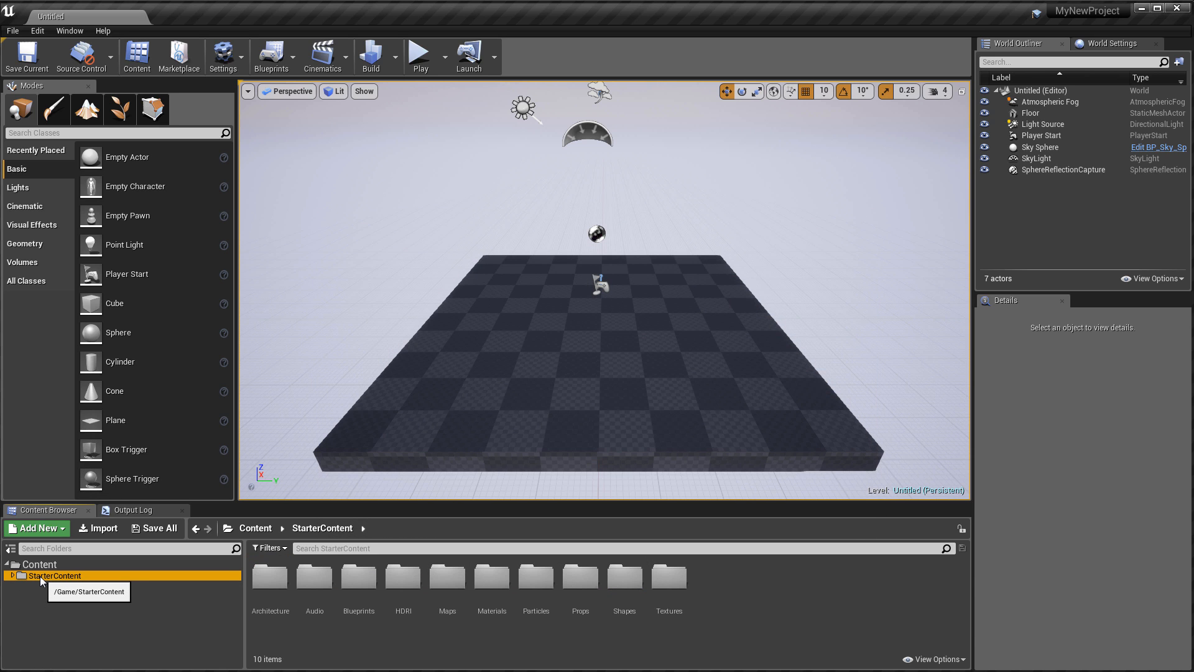
# Step: Add the First Person Blueprint feature, bringing in FirstPerson, FirstPersonBP and Geometry folders
pyautogui.click(35, 528)
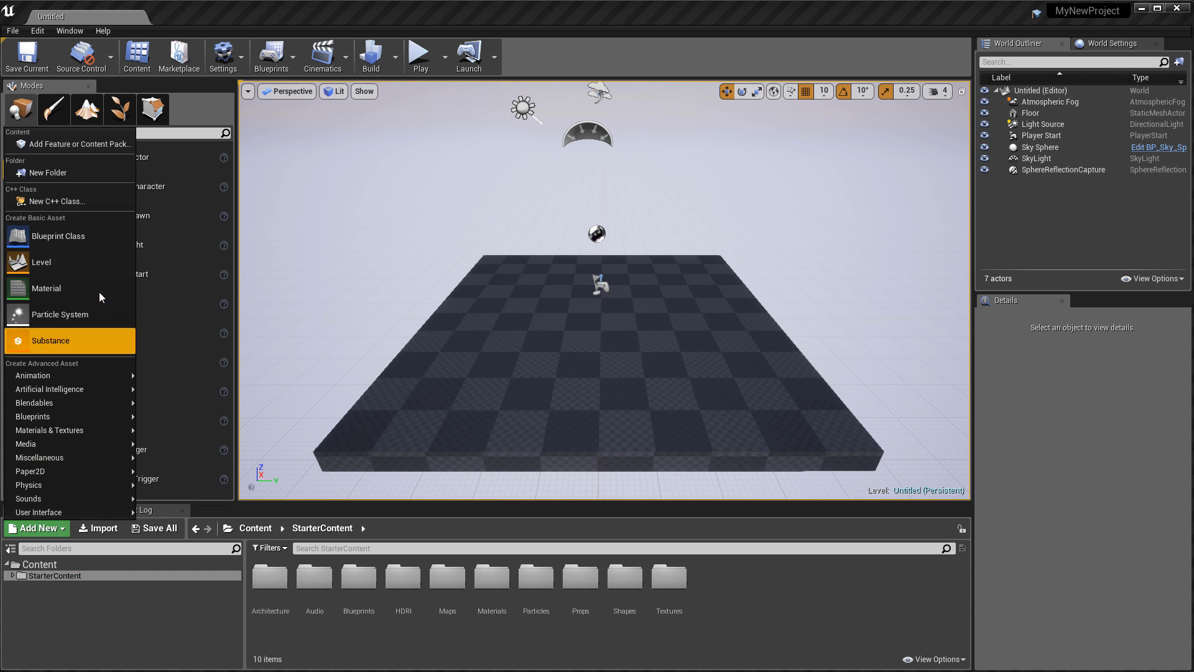
pyautogui.click(77, 144)
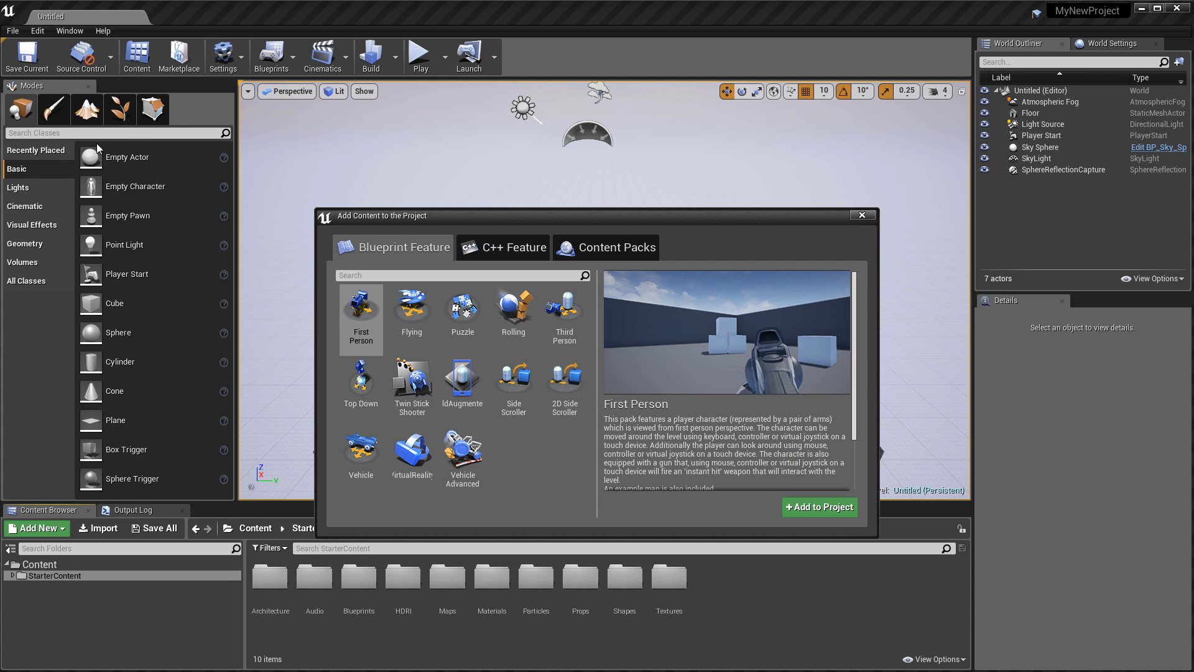
pyautogui.moveTo(360, 255)
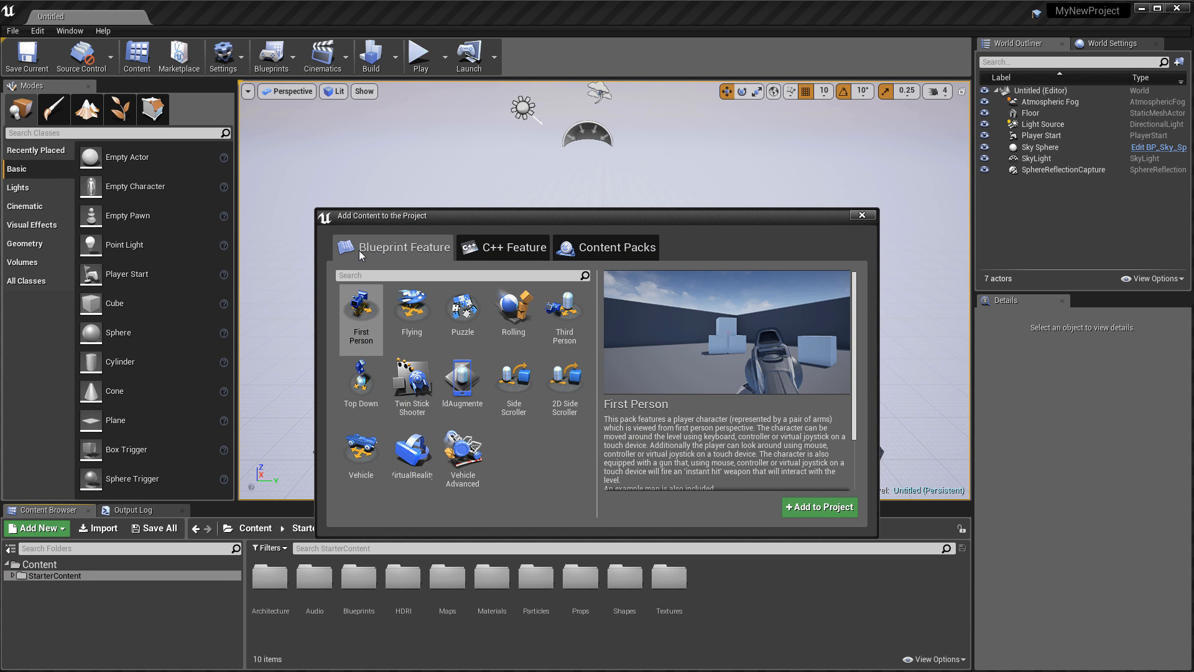
pyautogui.click(360, 312)
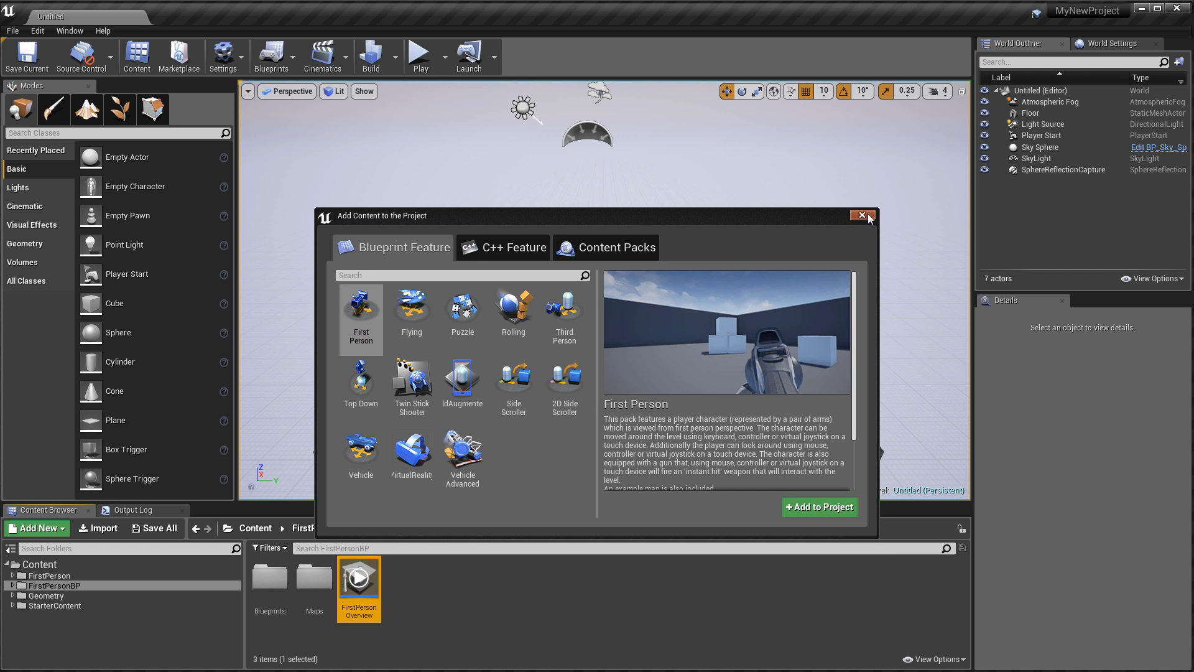
pyautogui.click(859, 216)
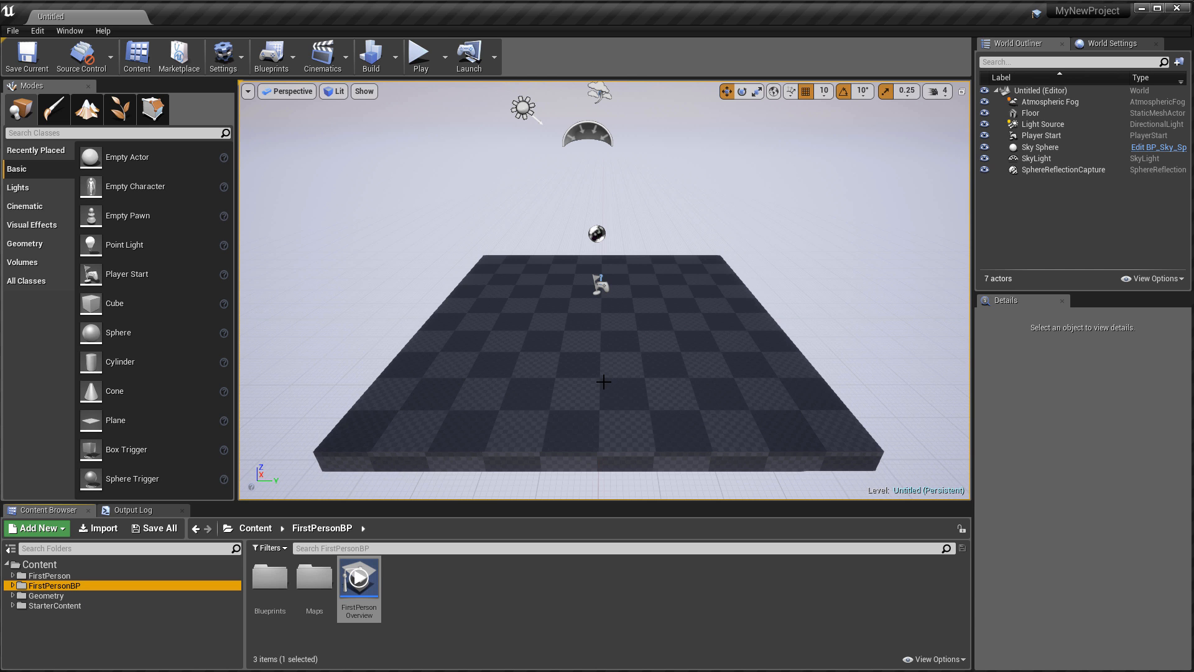
pyautogui.moveTo(420, 54)
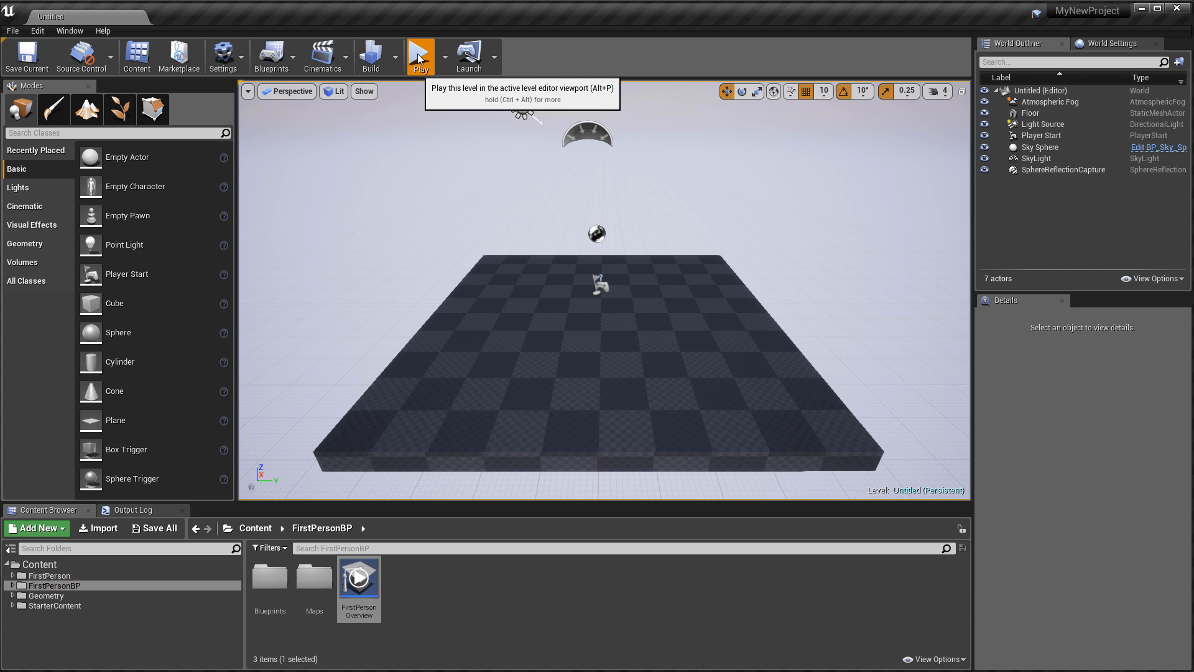
# Step: Set Default GameMode to FirstPersonGameMode in Project Settings > Maps & Modes
pyautogui.click(420, 54)
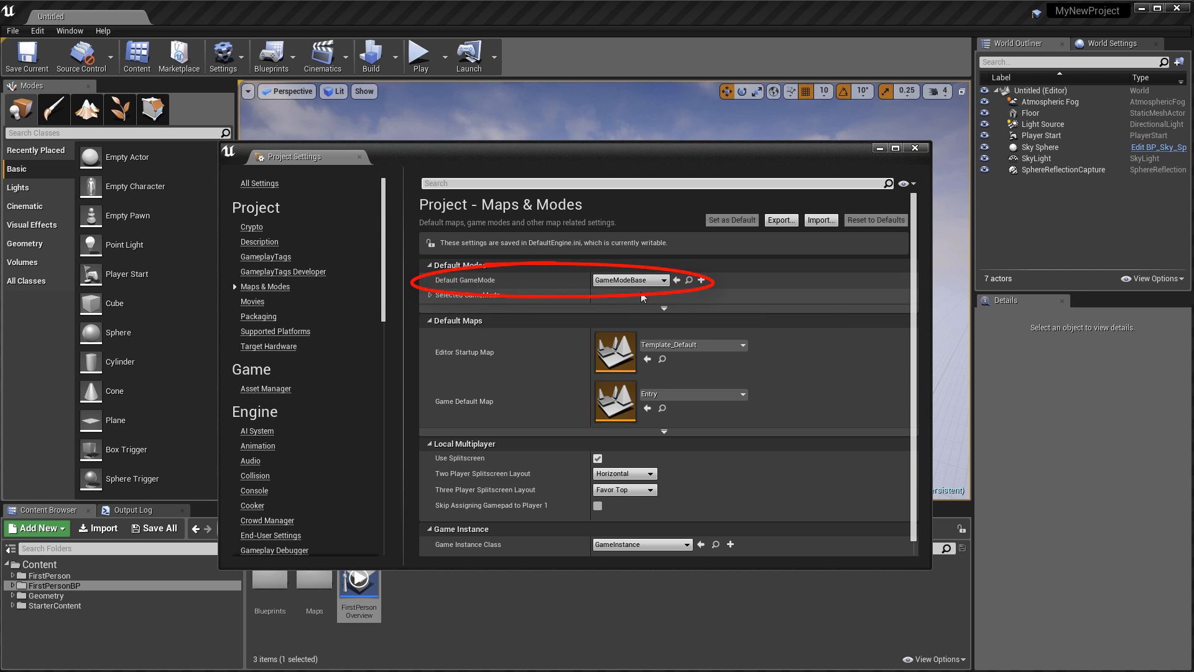
pyautogui.click(661, 280)
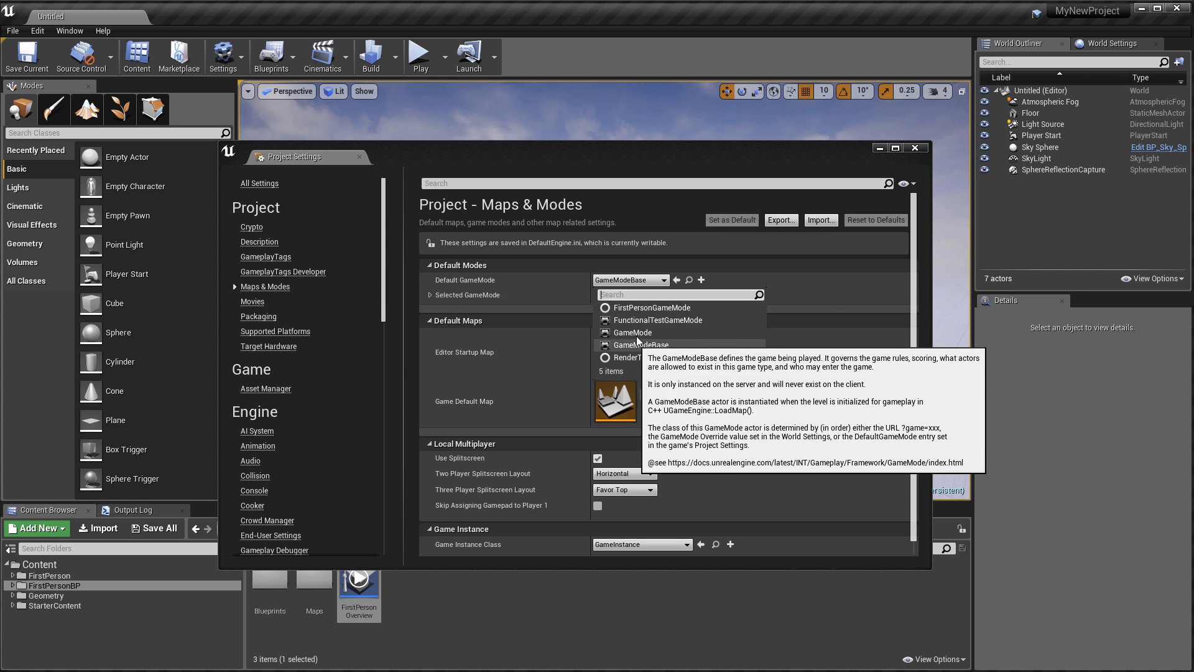
pyautogui.click(649, 307)
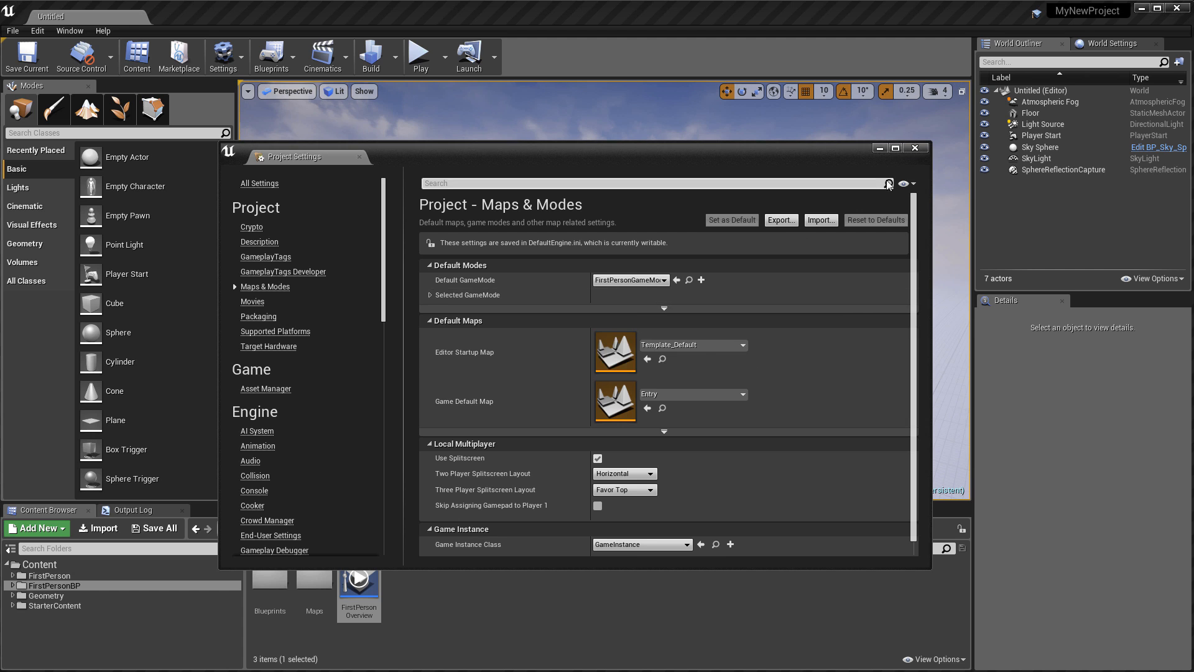
pyautogui.click(419, 53)
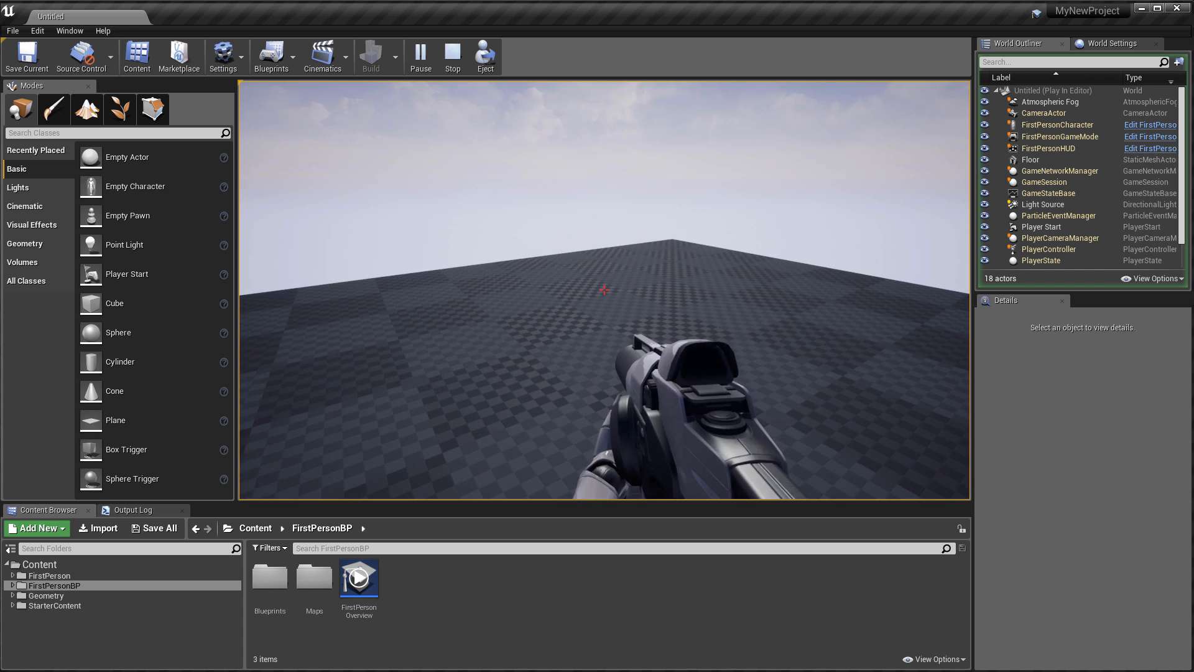
# Step: Stop the first-person play session and return to editing mode
pyautogui.click(452, 57)
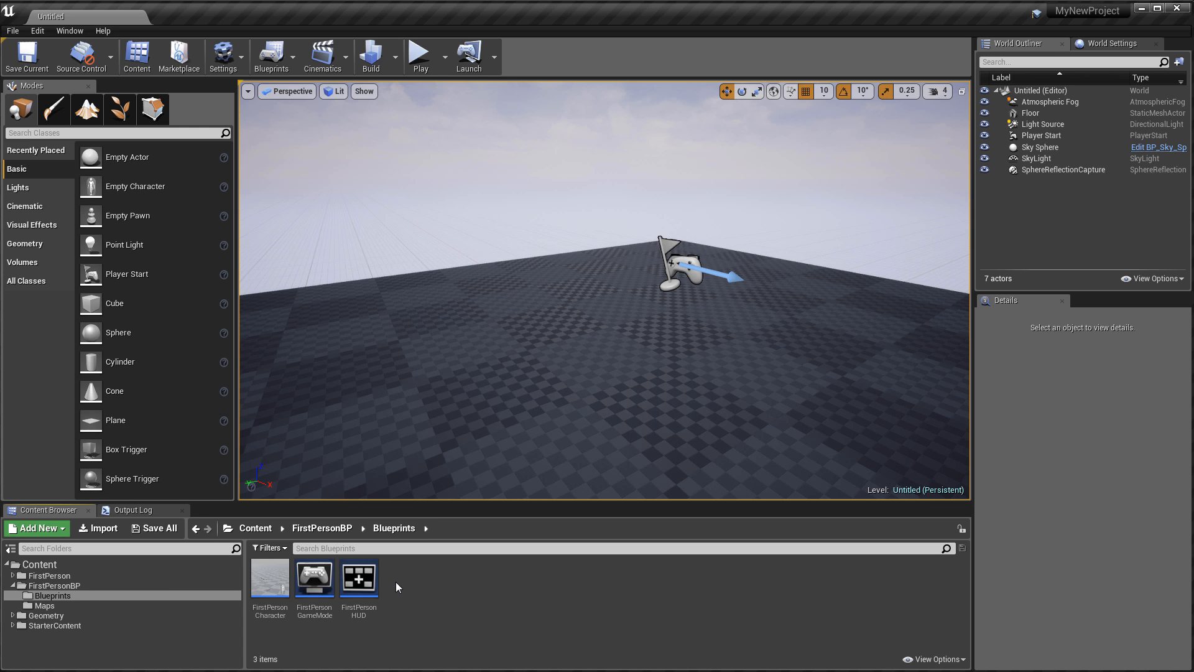
# Step: Open FirstPersonExampleMap from FirstPersonBP > Maps, then Play and Stop it
pyautogui.click(46, 605)
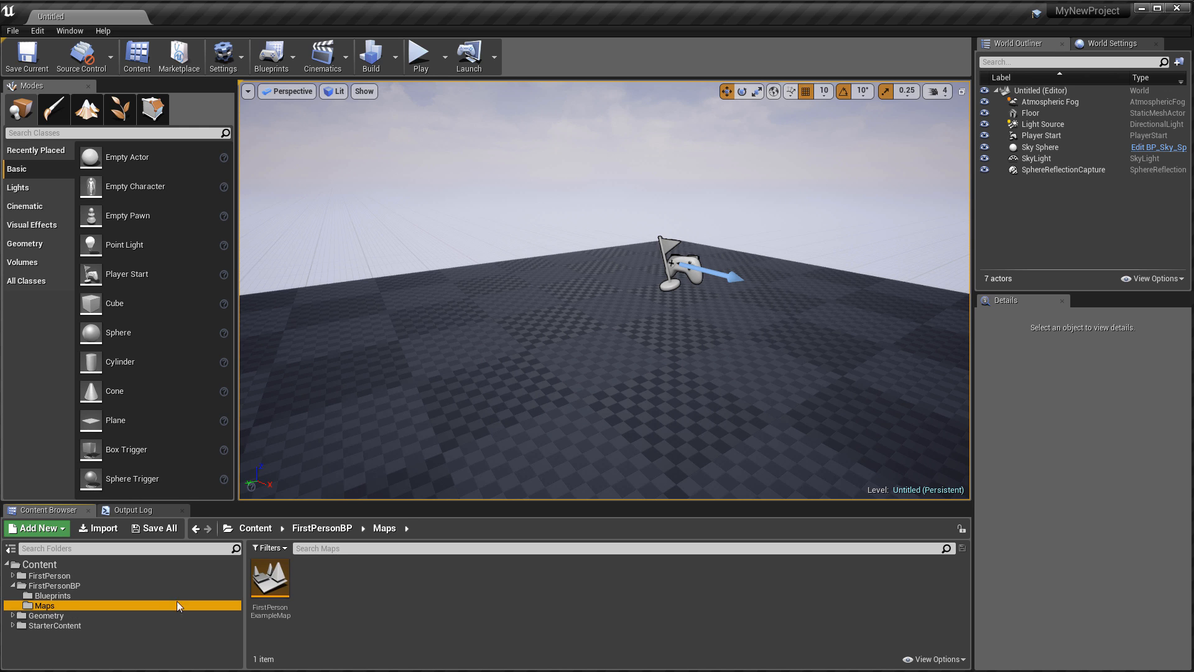
pyautogui.doubleClick(269, 577)
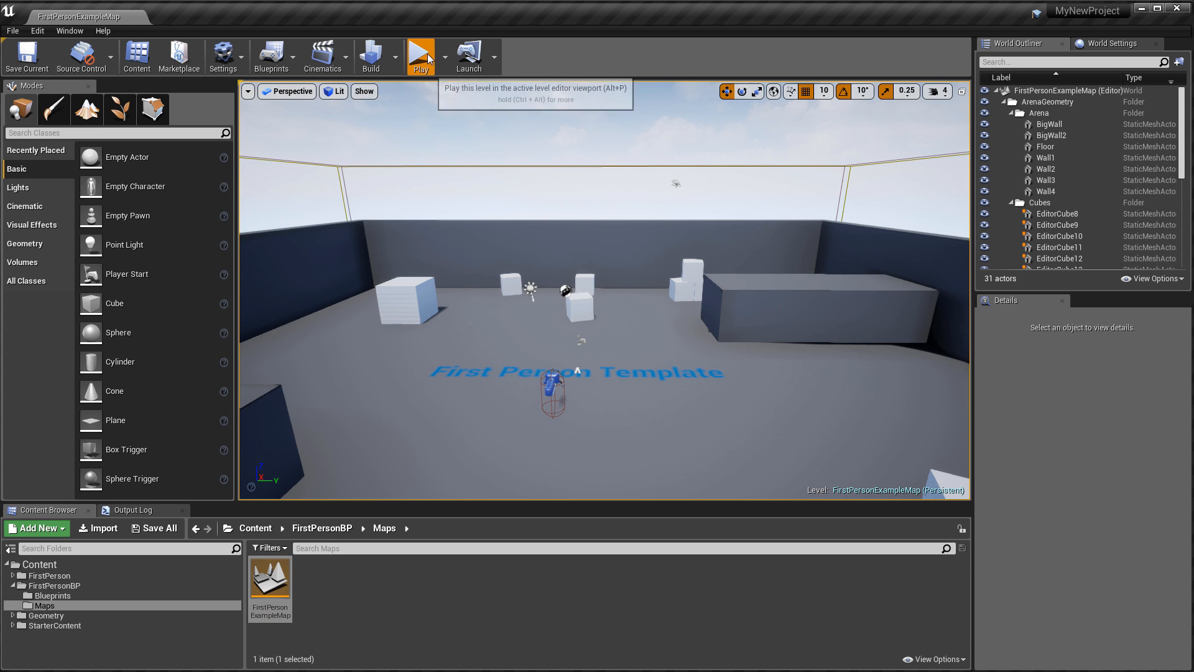
pyautogui.click(420, 56)
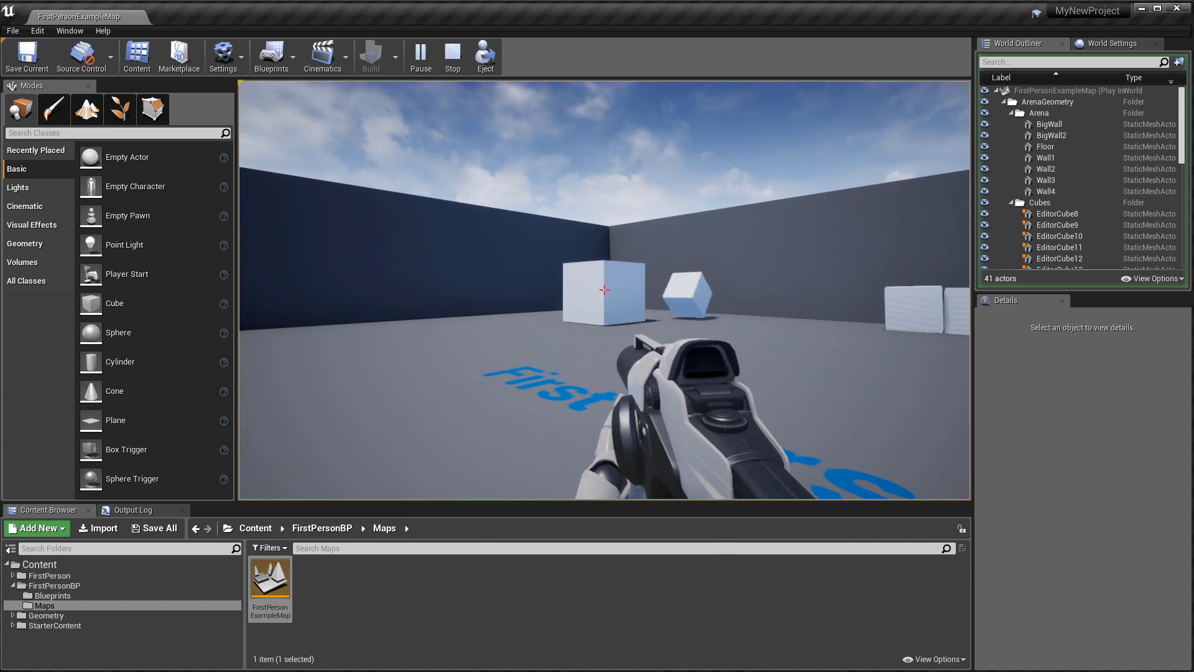
pyautogui.click(452, 57)
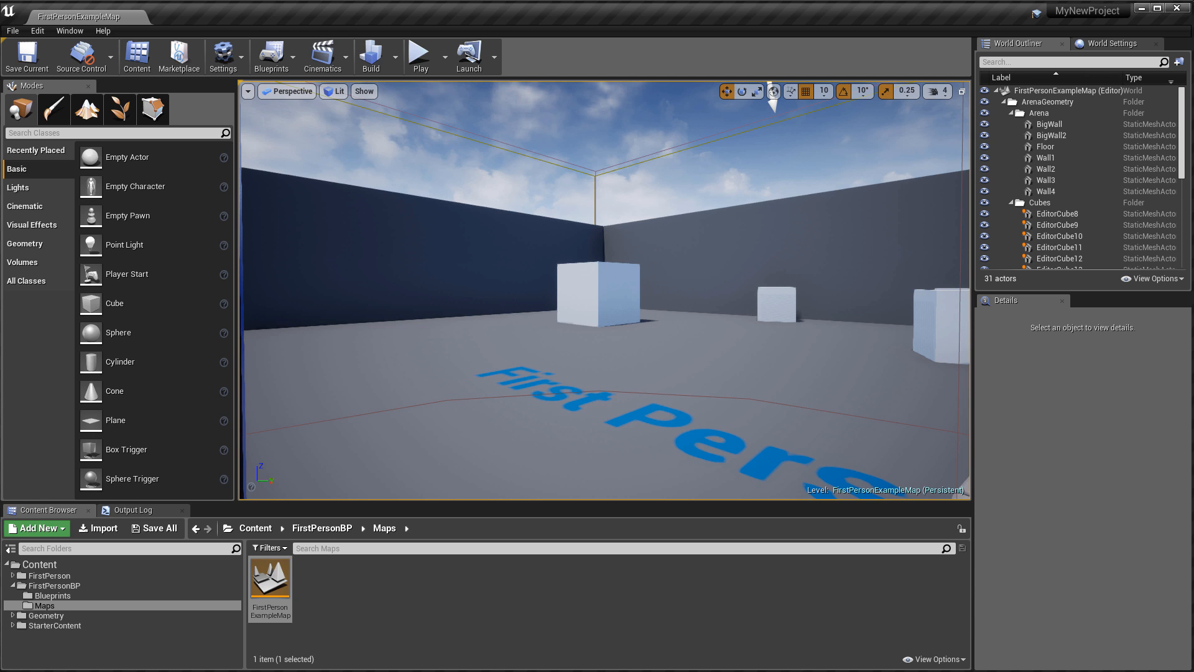
pyautogui.moveTo(38, 528)
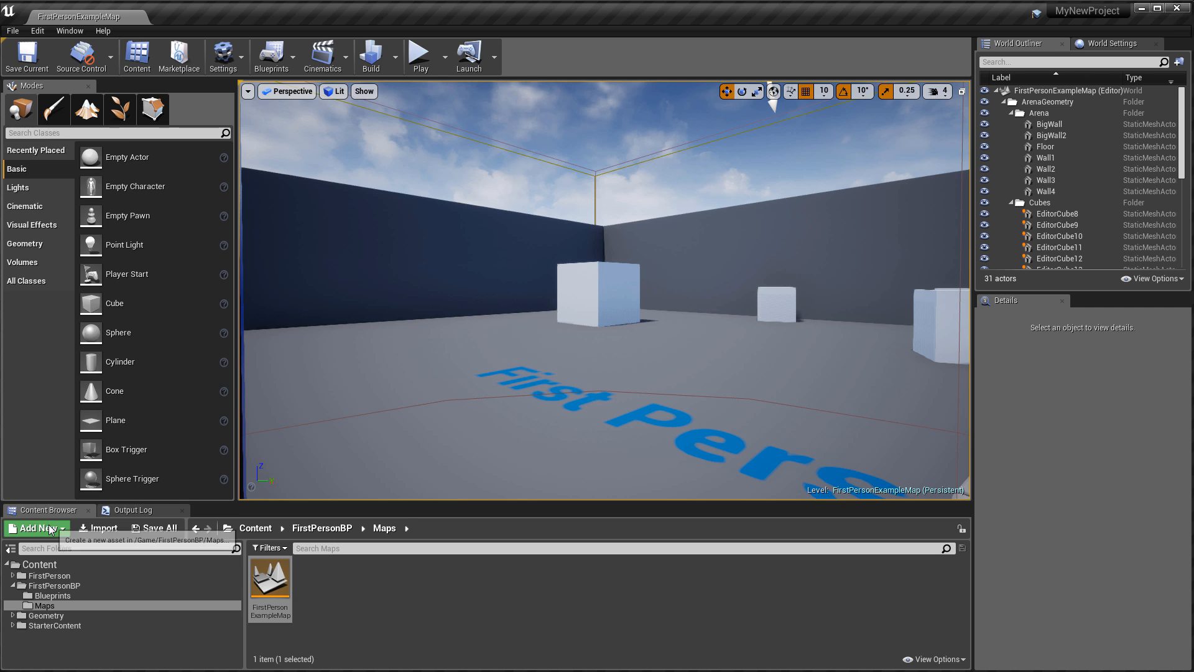
# Step: Add the Third Person Blueprint feature, adding ThirdPerson, ThirdPersonBP and Mannequin folders
pyautogui.click(34, 528)
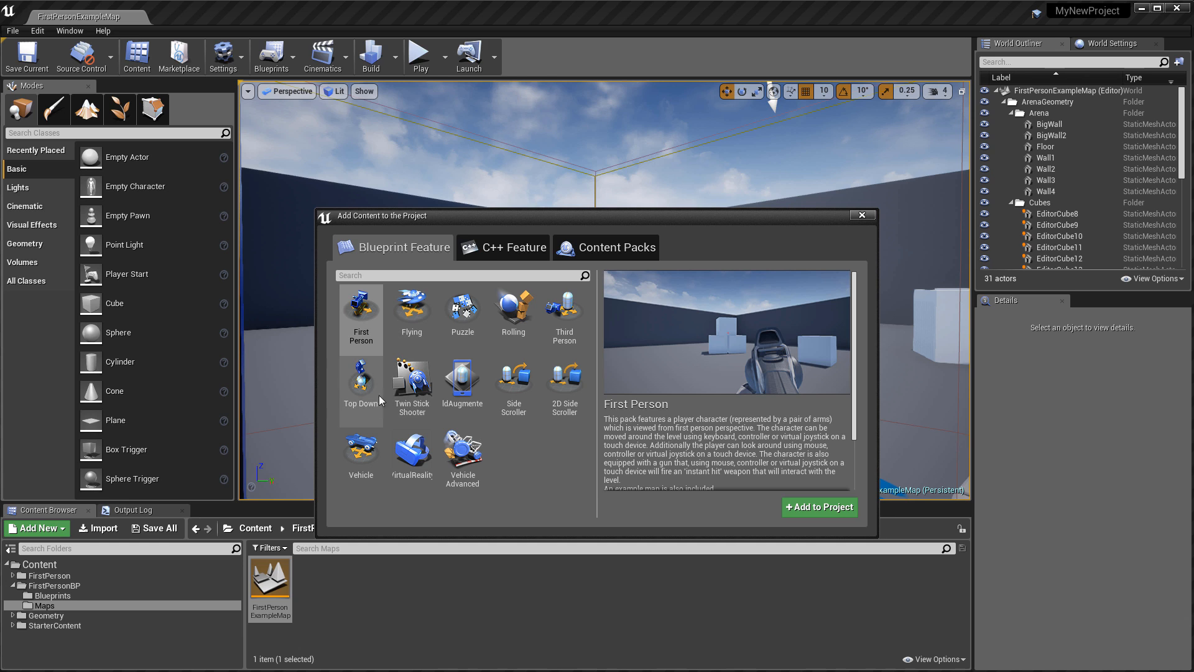
pyautogui.click(564, 312)
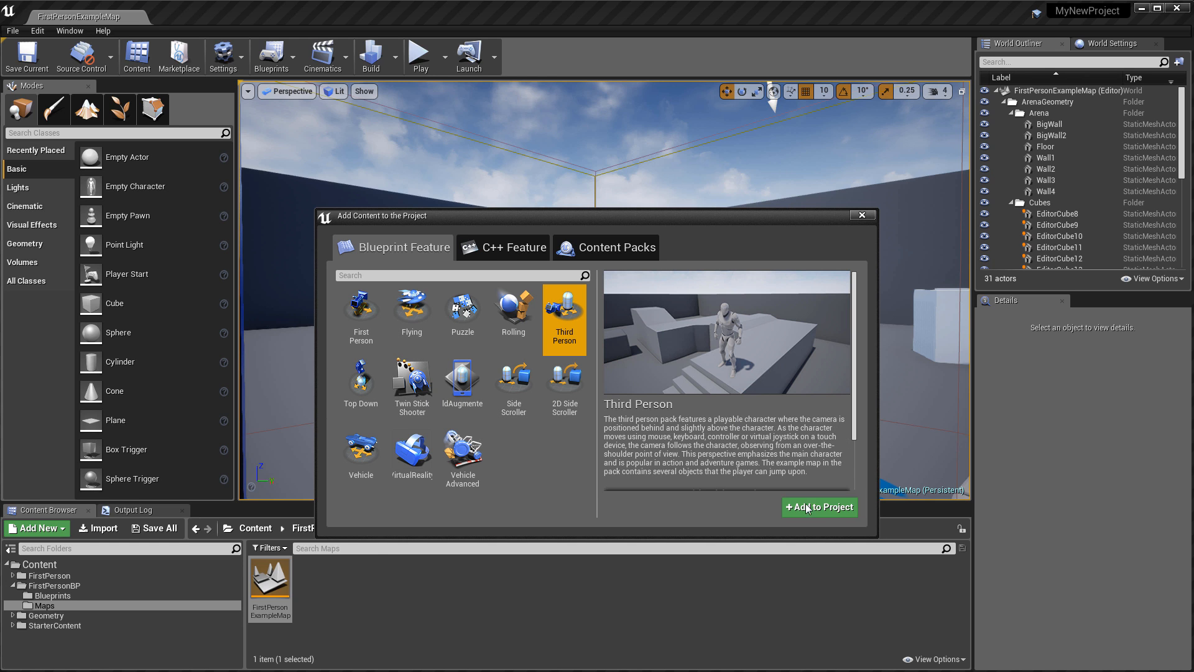
pyautogui.click(819, 506)
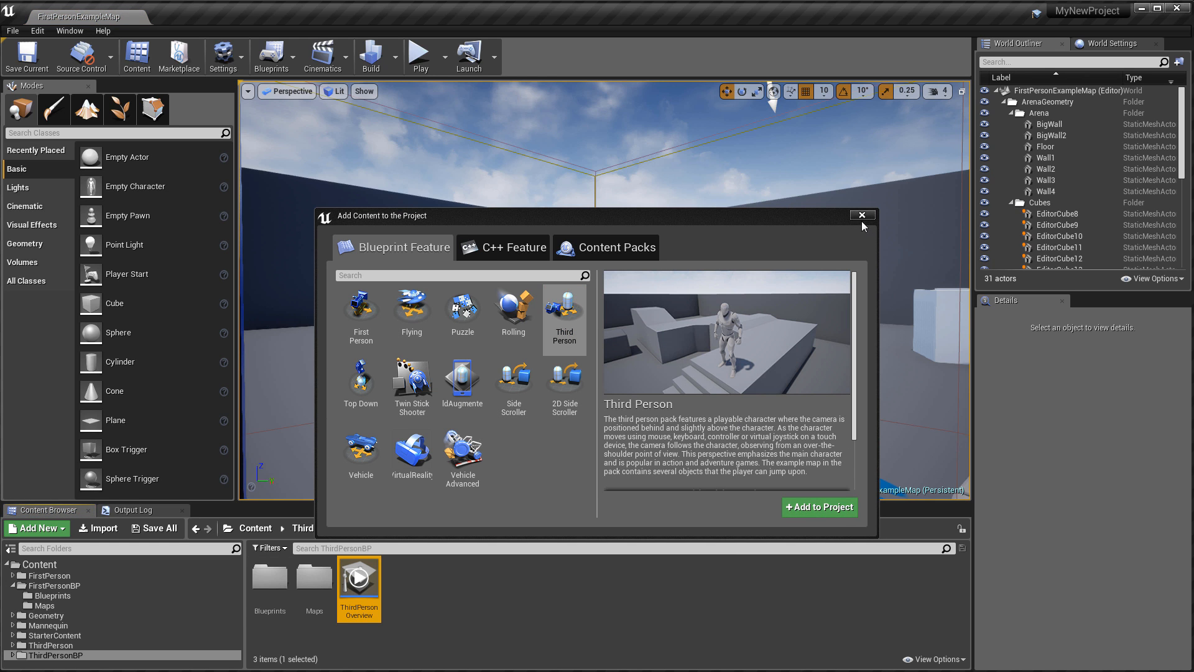
pyautogui.click(862, 215)
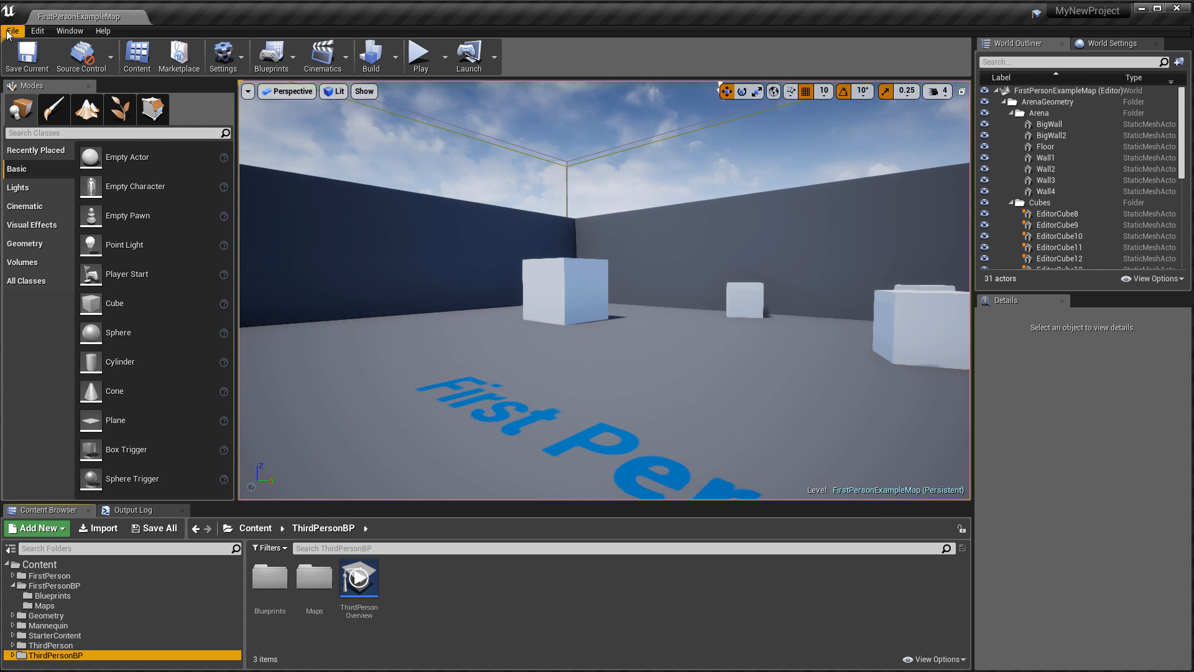
# Step: Create a new default untitled level and play-test it with the first-person character
pyautogui.click(12, 31)
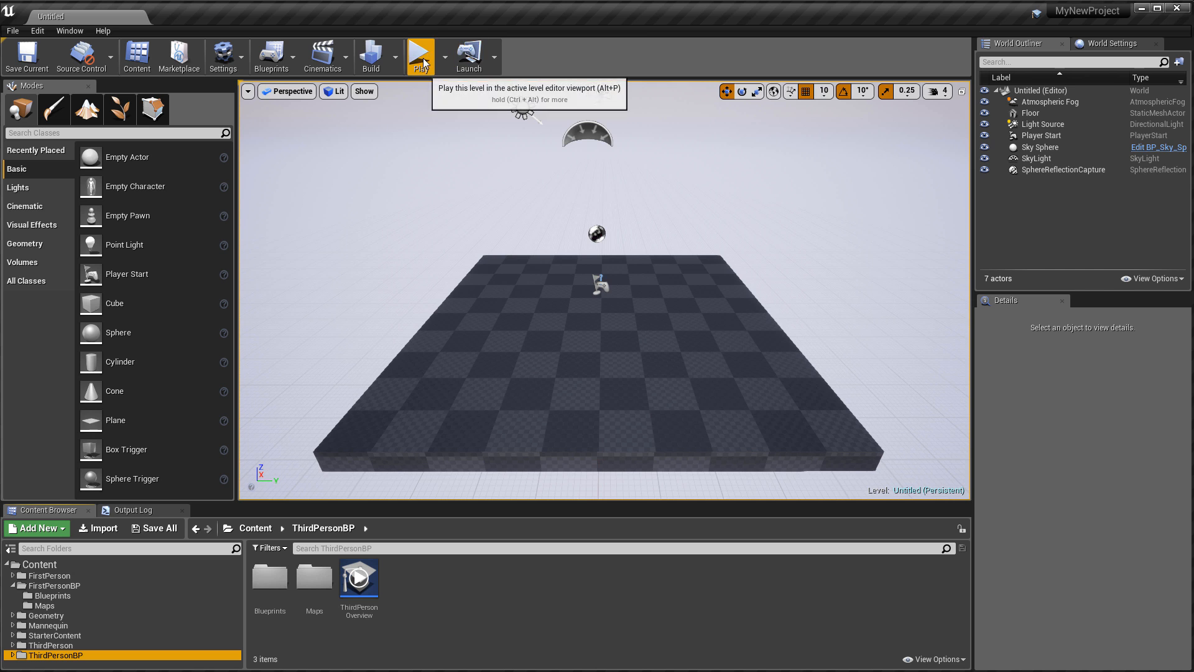
pyautogui.click(419, 52)
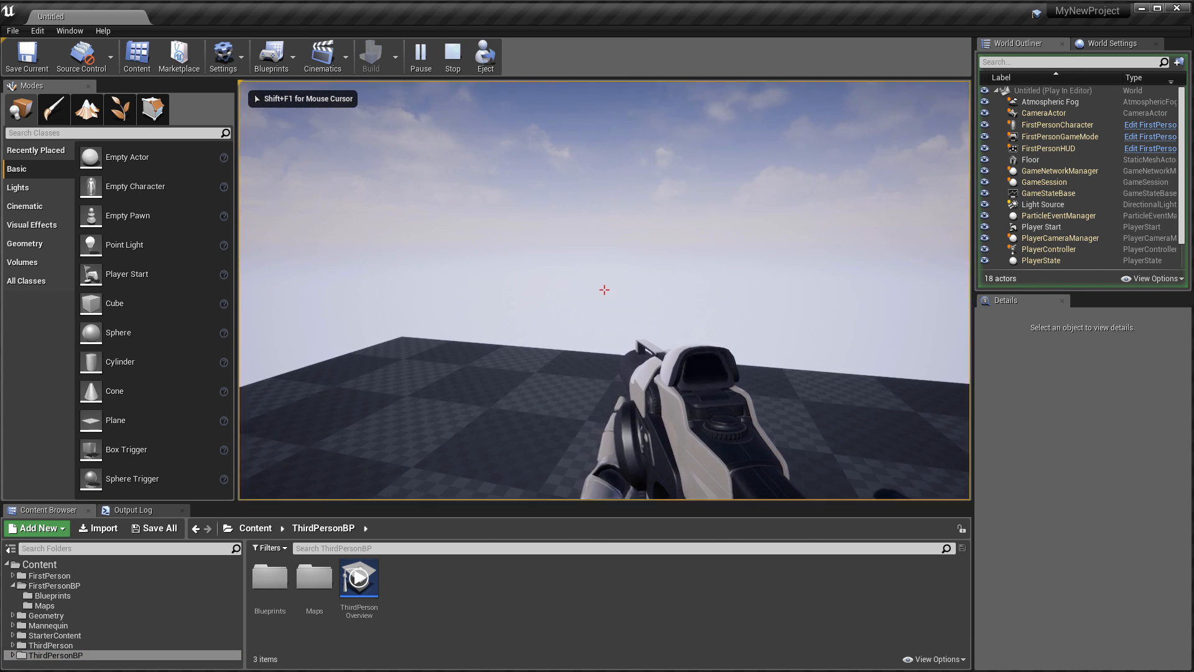
pyautogui.click(37, 30)
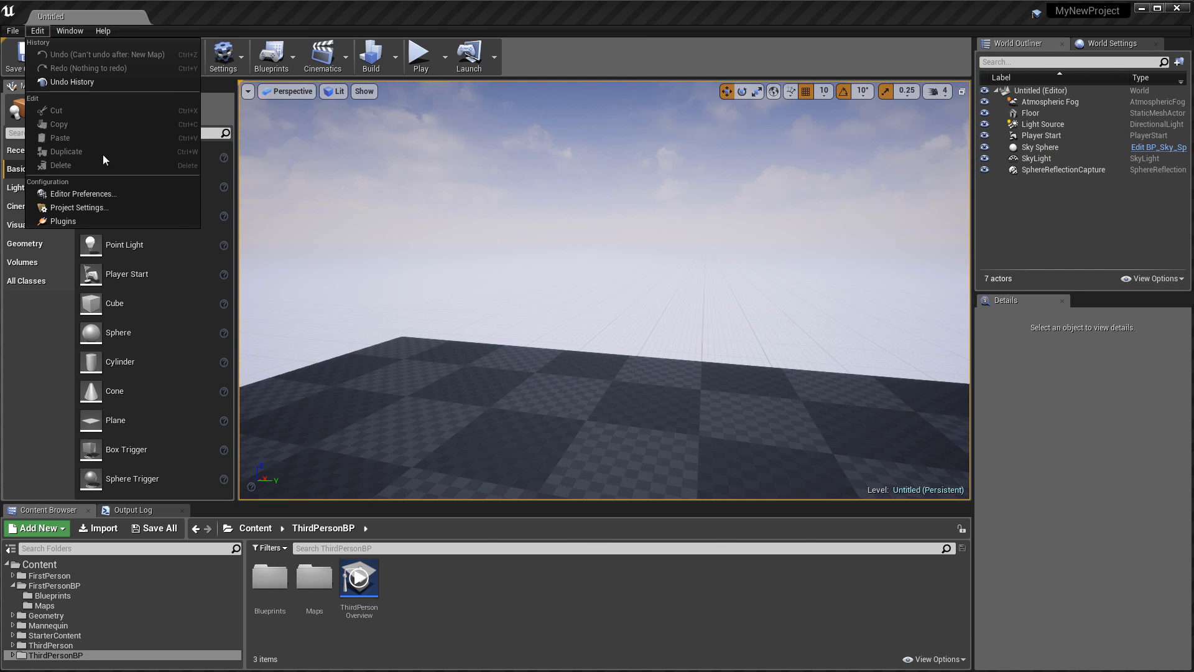
# Step: Set Default GameMode to ThirdPersonGameMode, then play-test with the mannequin and stop
pyautogui.click(79, 207)
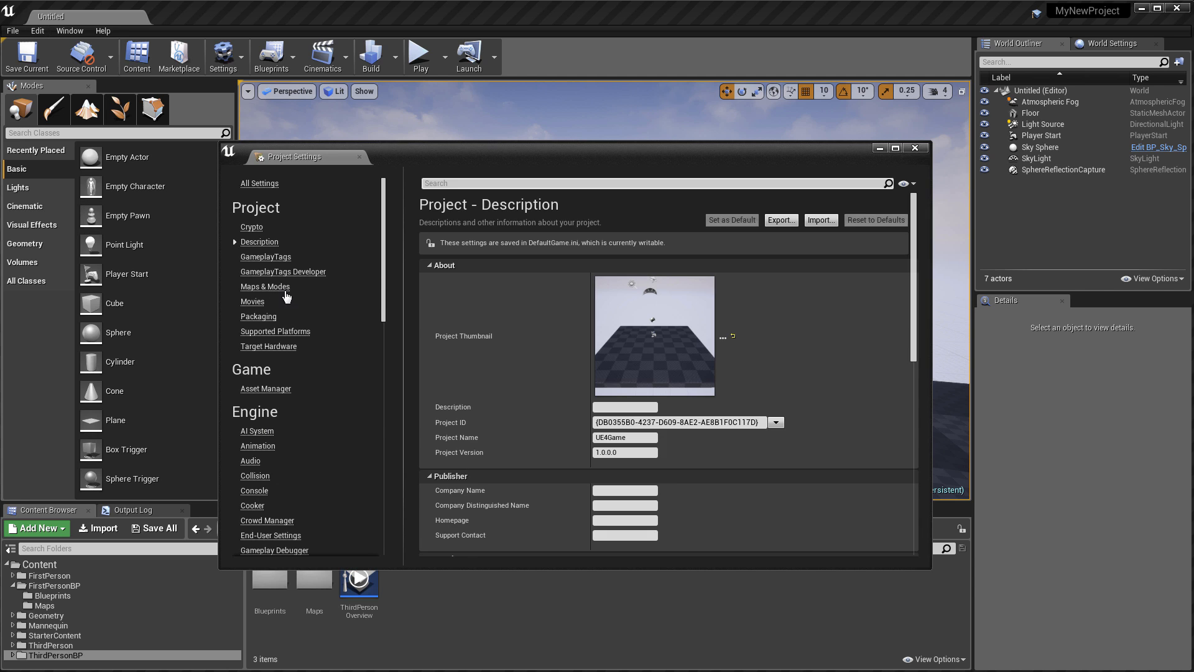
pyautogui.click(264, 286)
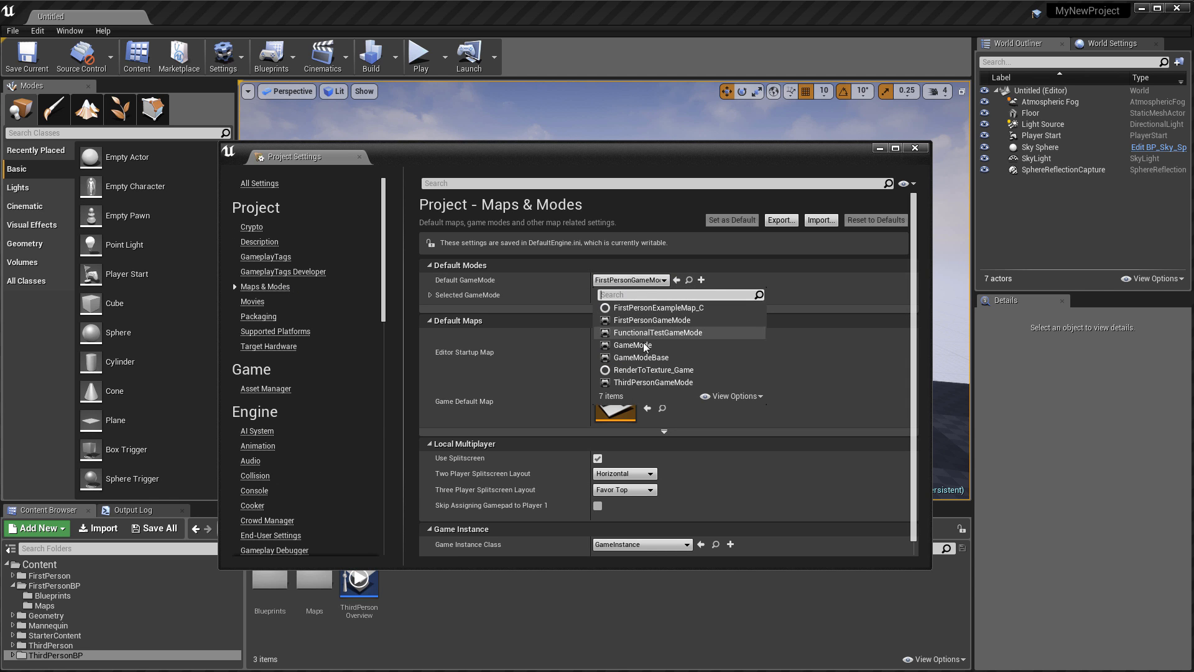
pyautogui.click(651, 381)
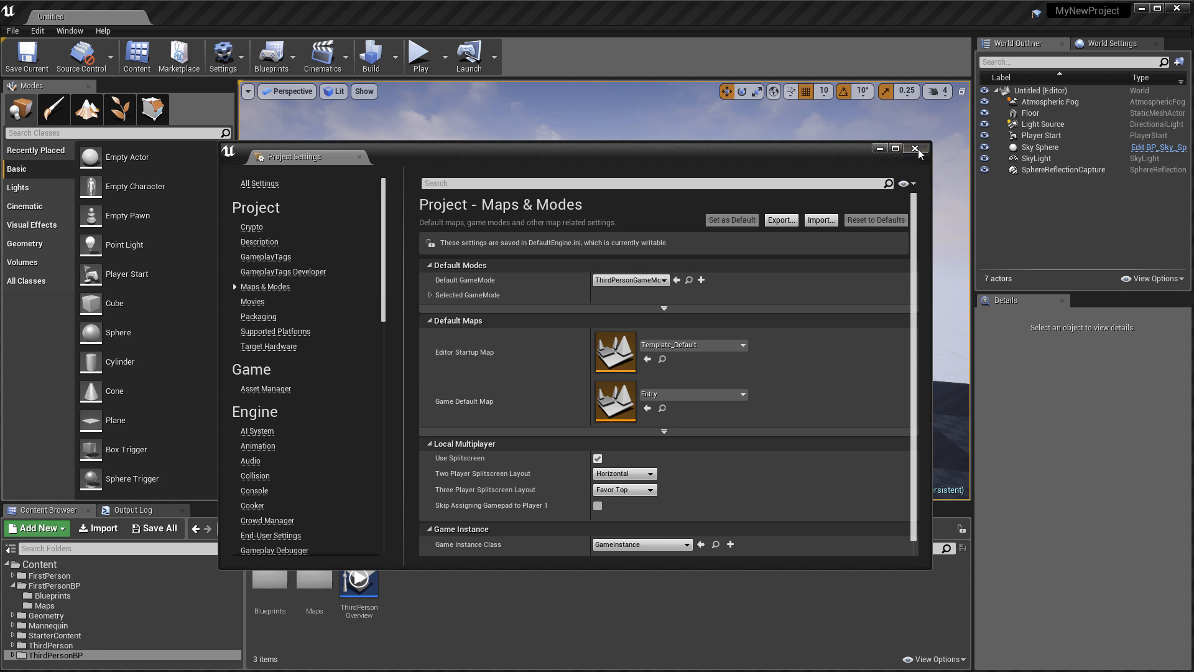
pyautogui.click(420, 53)
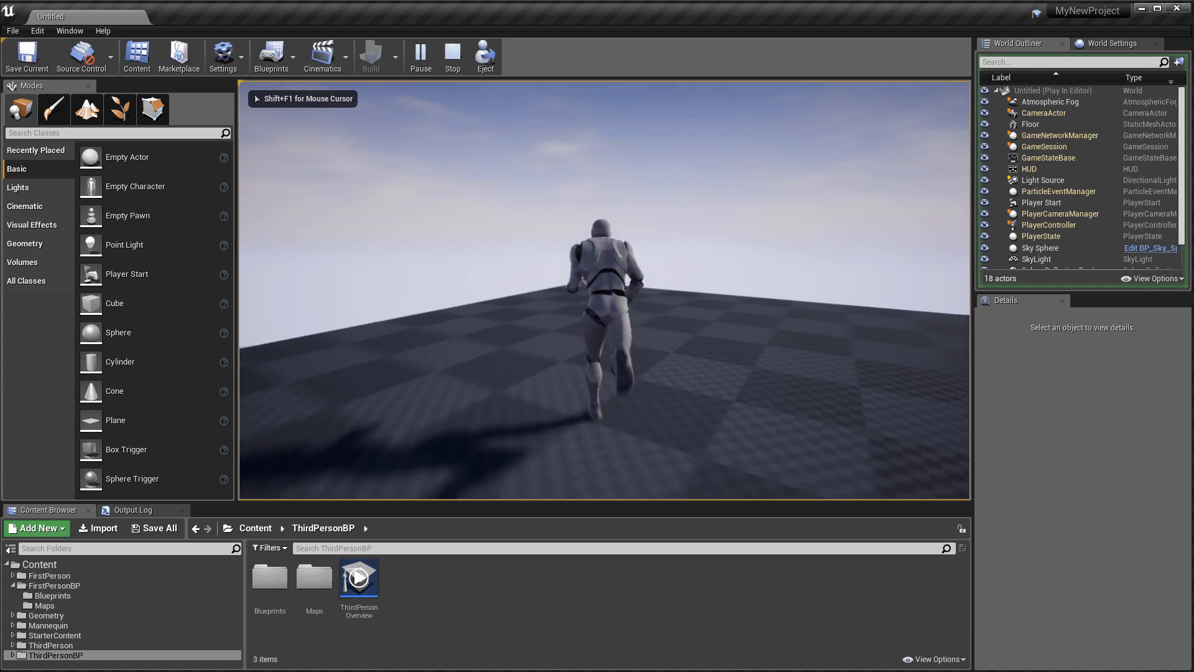
pyautogui.click(452, 56)
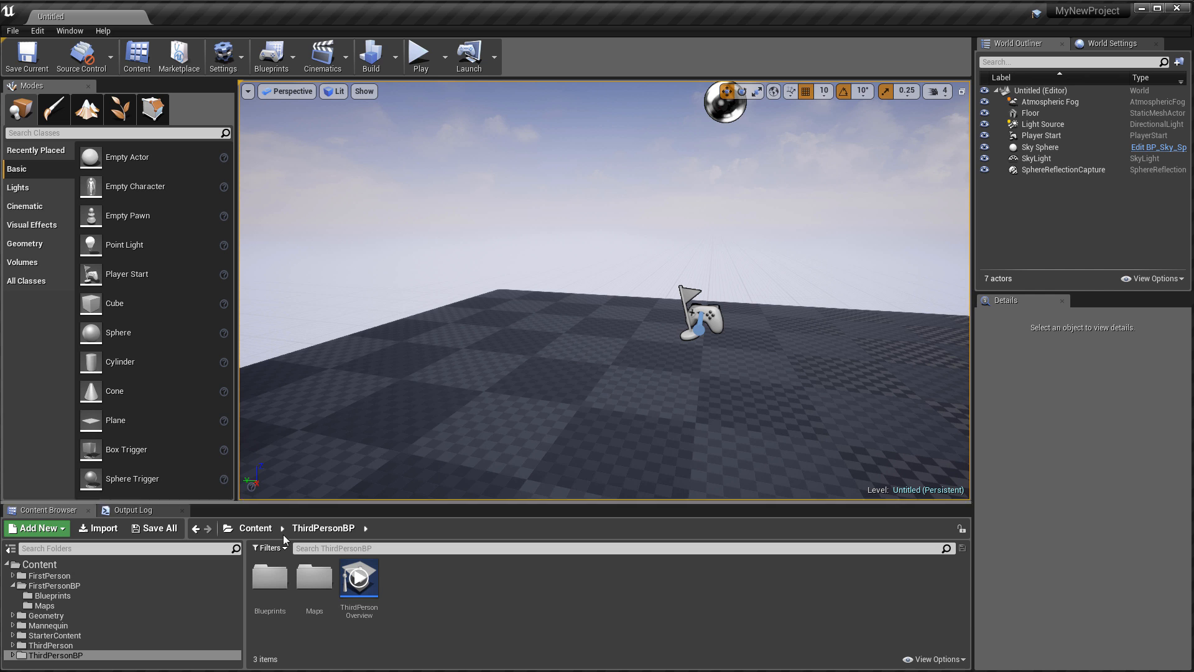
# Step: Open Add Feature or Content Pack and show the C++ Feature templates
pyautogui.click(36, 528)
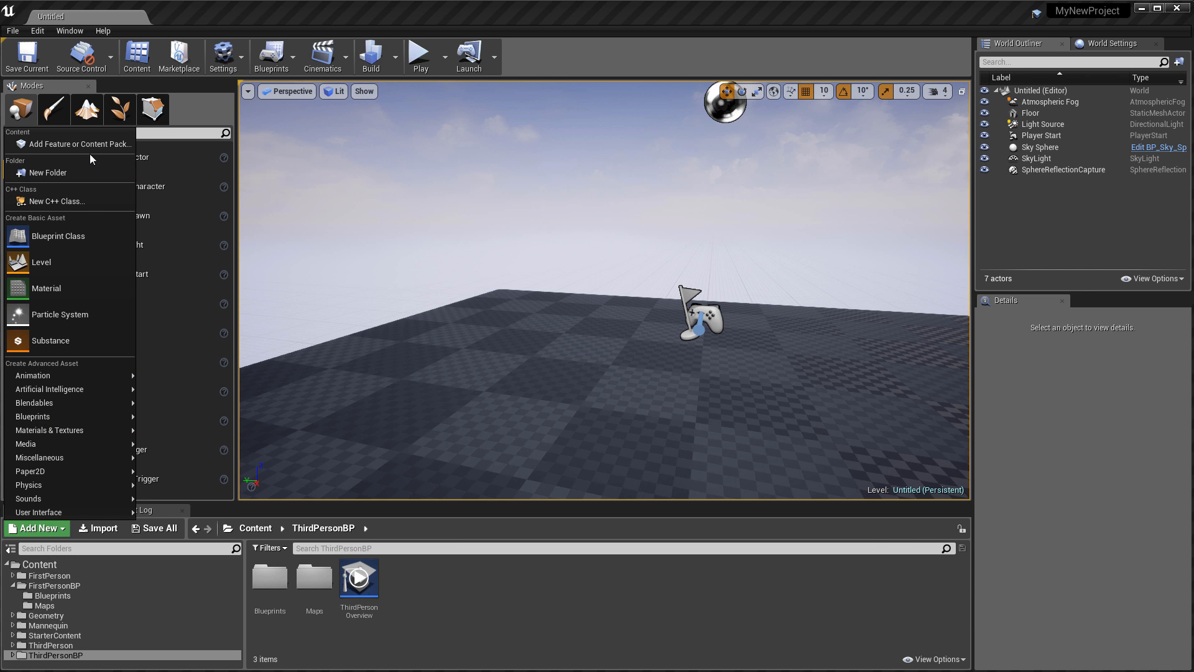
pyautogui.click(82, 144)
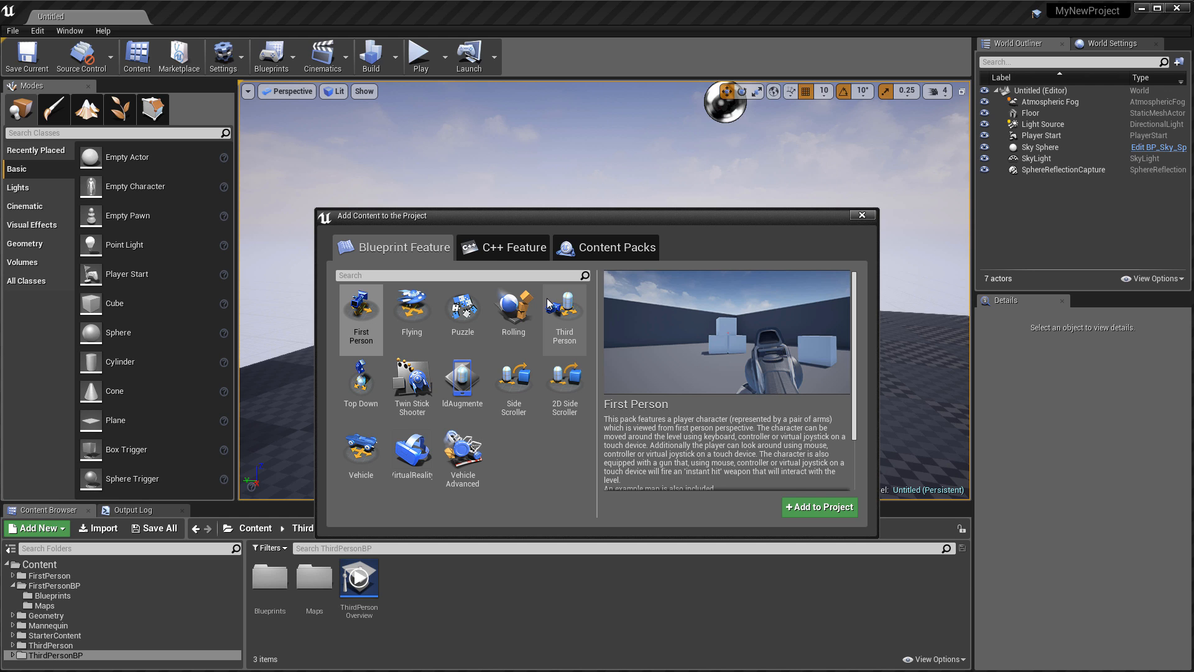
pyautogui.click(512, 247)
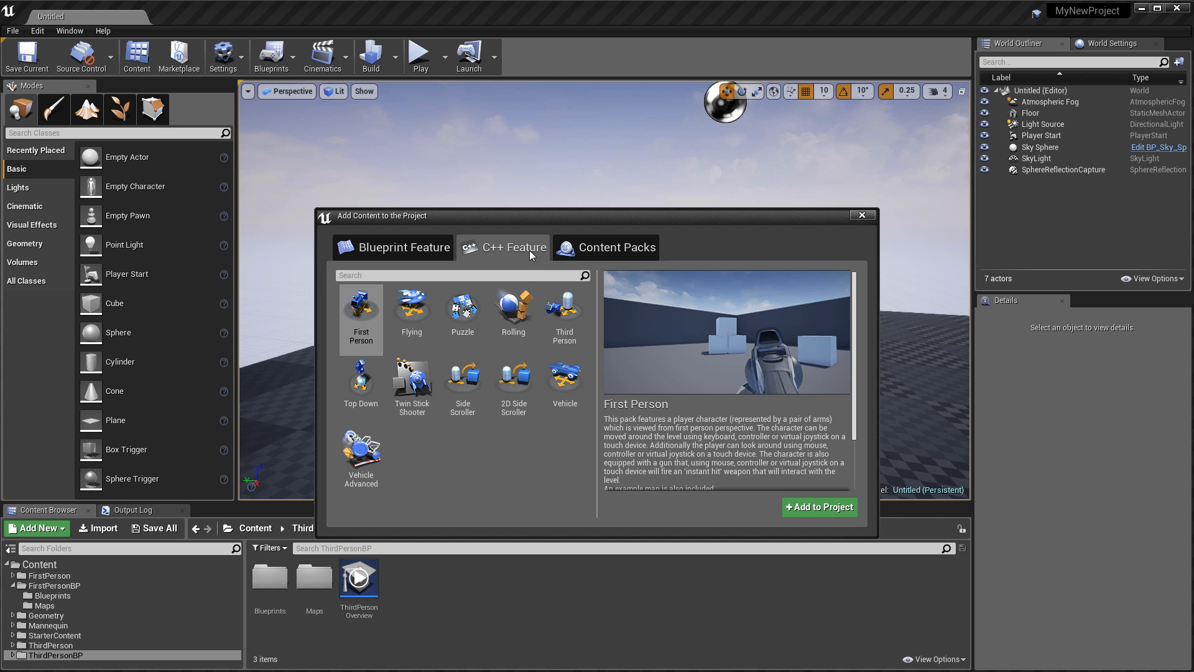